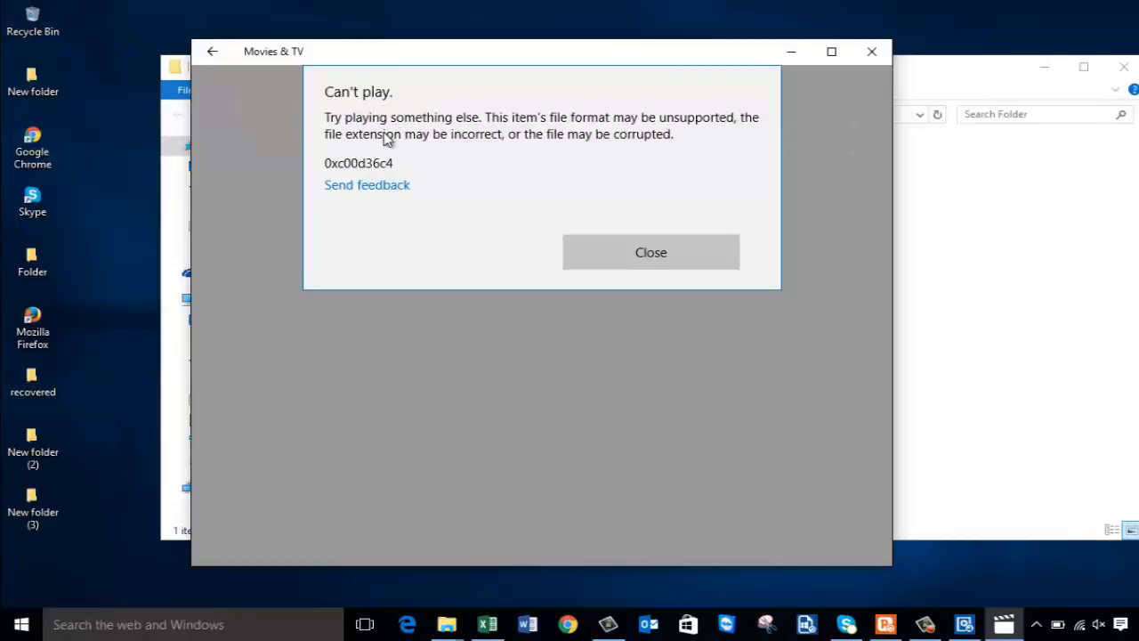
pyautogui.moveTo(438, 167)
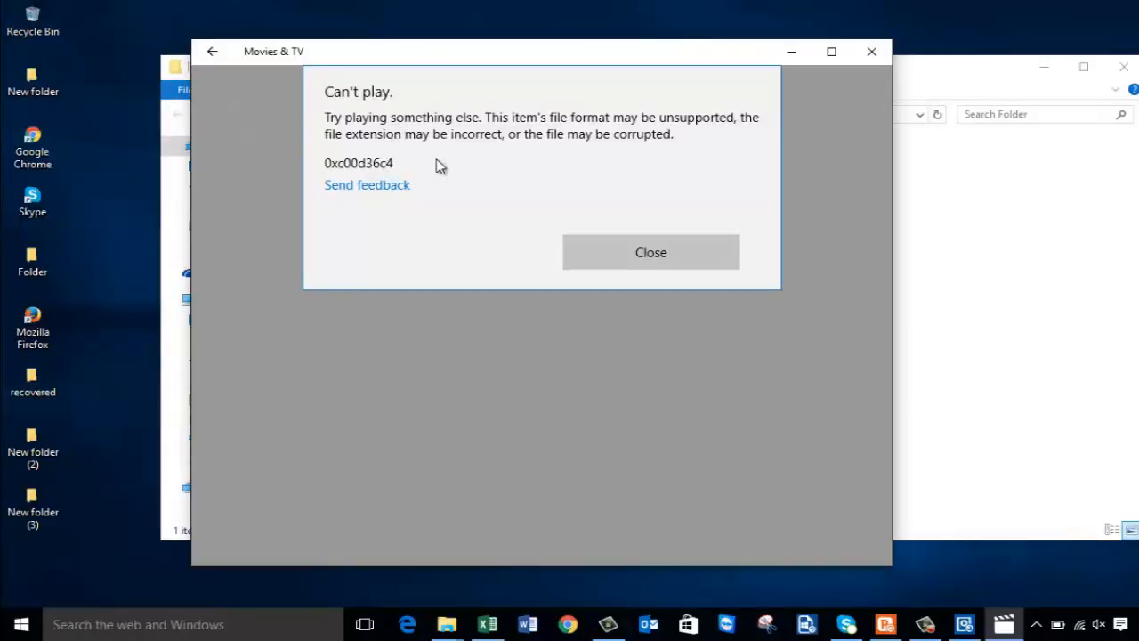
pyautogui.moveTo(570, 253)
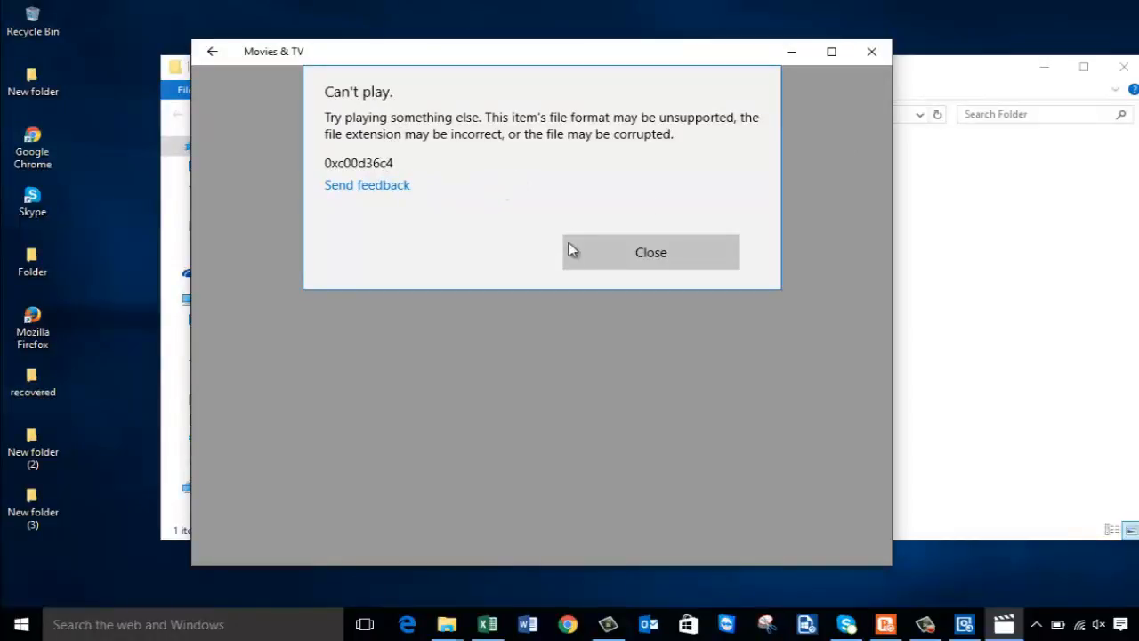
# Step: Close the 'Can't play' error 0xc00d36c4 for the corrupt movie
pyautogui.click(652, 253)
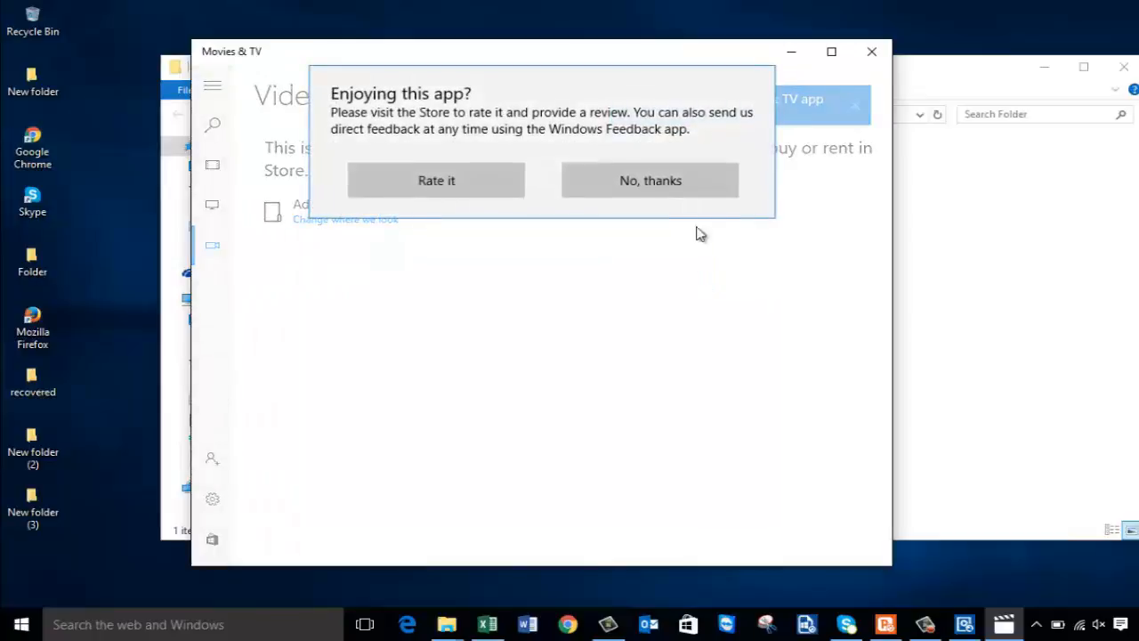
# Step: Decline the rating prompt with 'No, thanks' before launching Remo Repair AVI
pyautogui.click(652, 182)
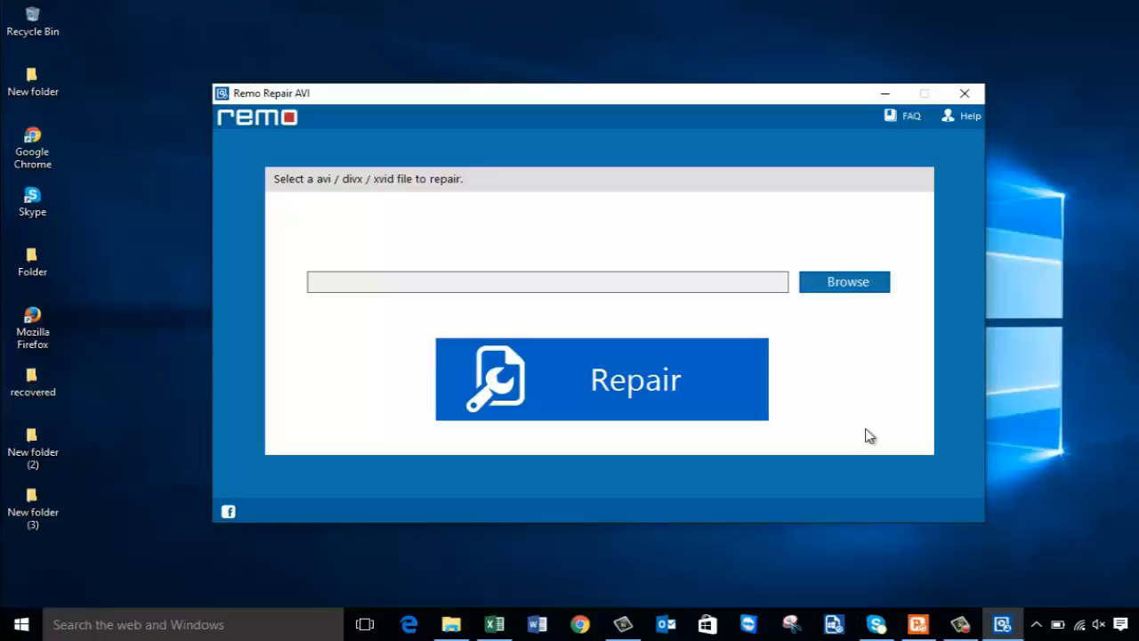
pyautogui.moveTo(844, 293)
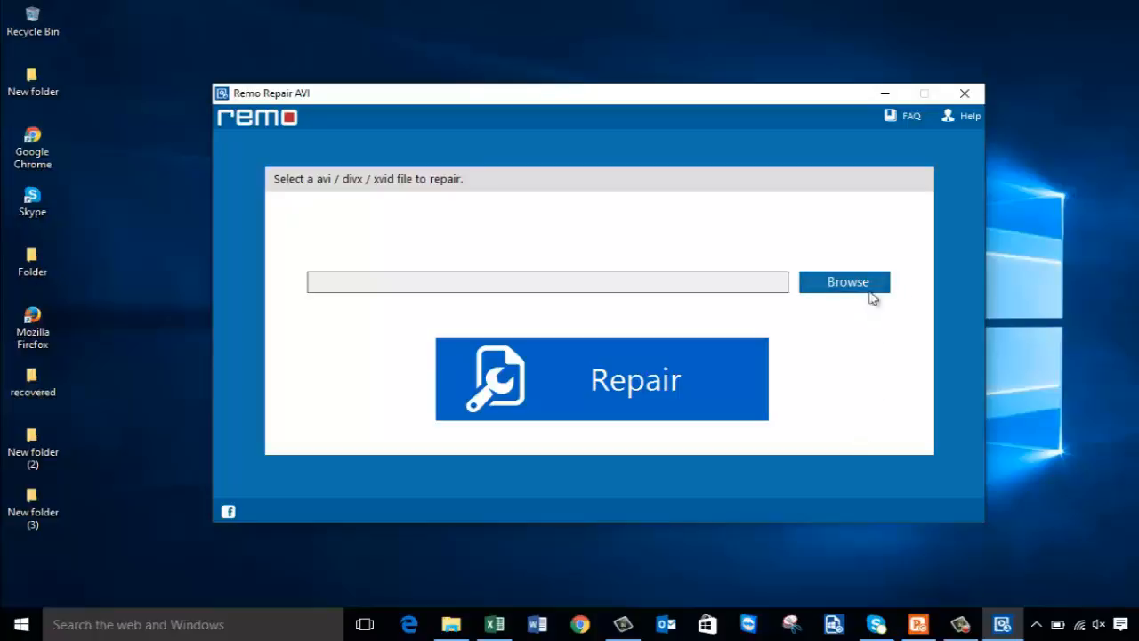
pyautogui.moveTo(616, 427)
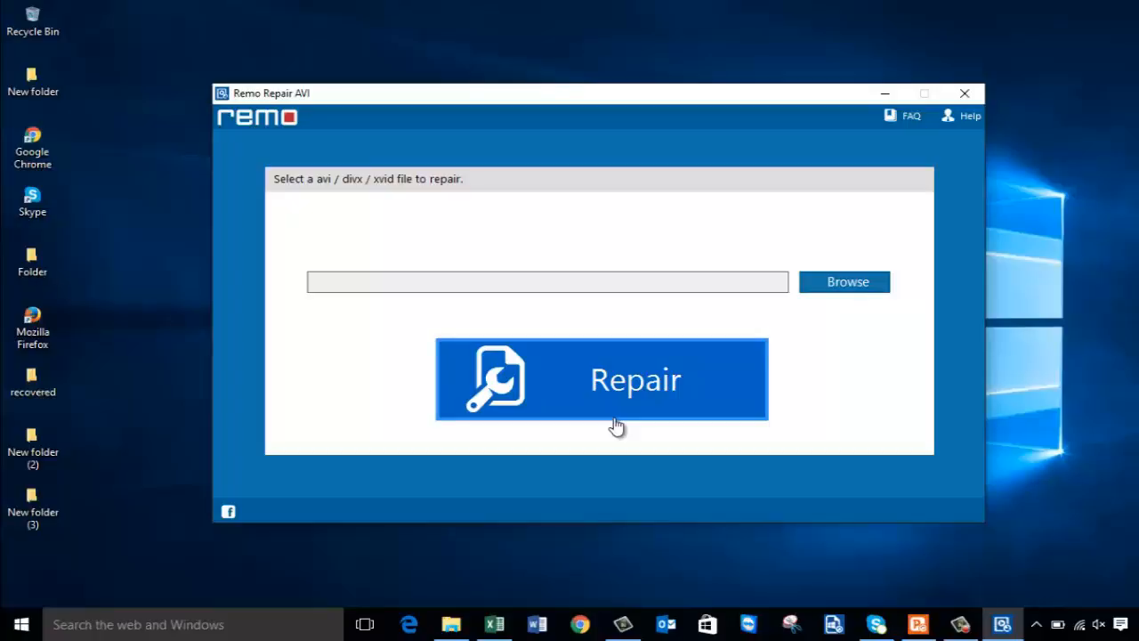
pyautogui.moveTo(704, 411)
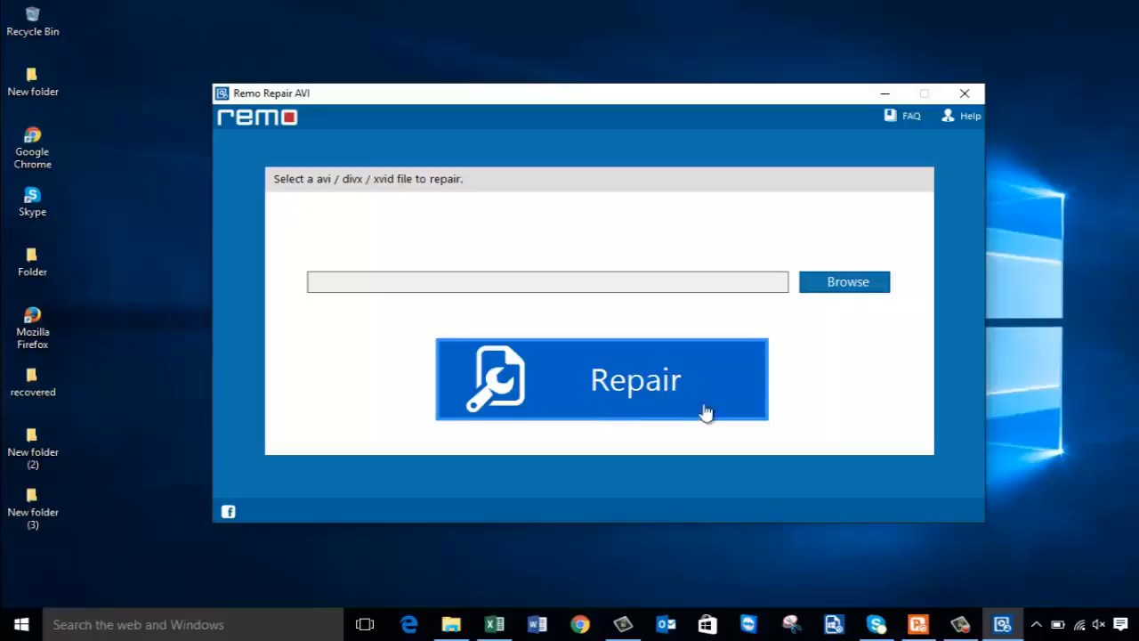
# Step: Browse to Desktop > Folder and load the corrupt AVI as the file to repair
pyautogui.click(843, 281)
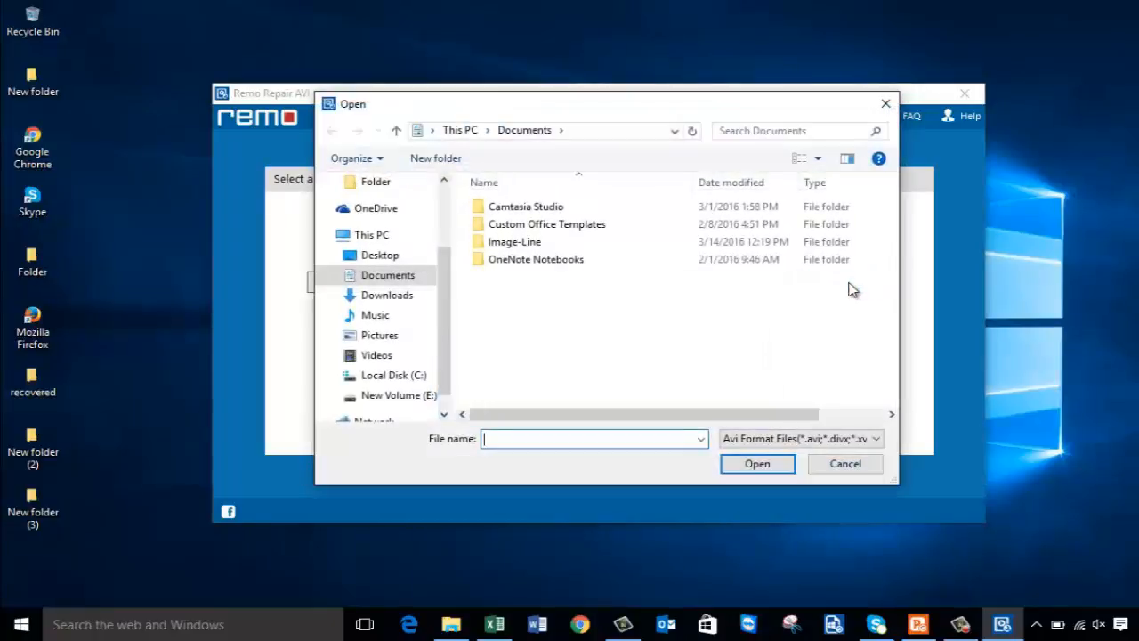
pyautogui.click(379, 255)
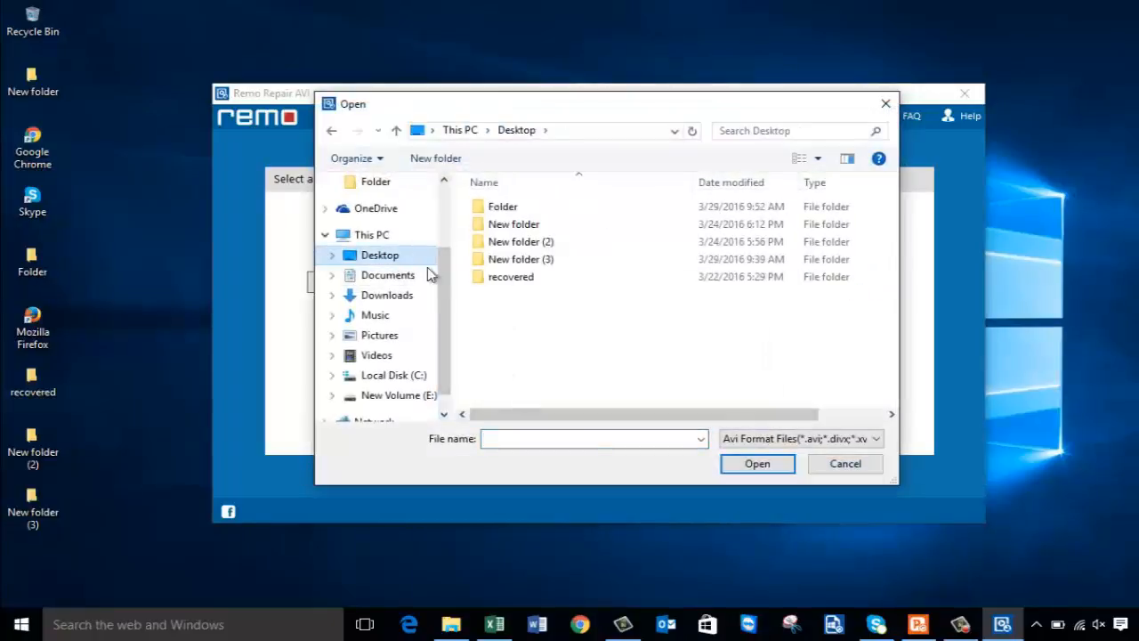
pyautogui.click(756, 463)
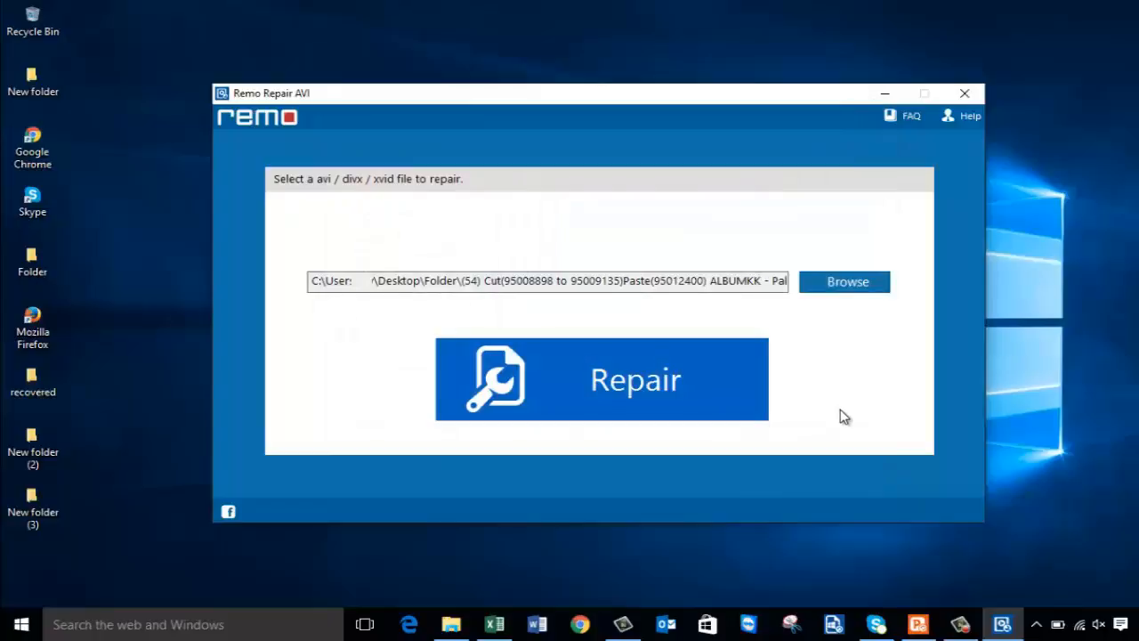
pyautogui.moveTo(635, 470)
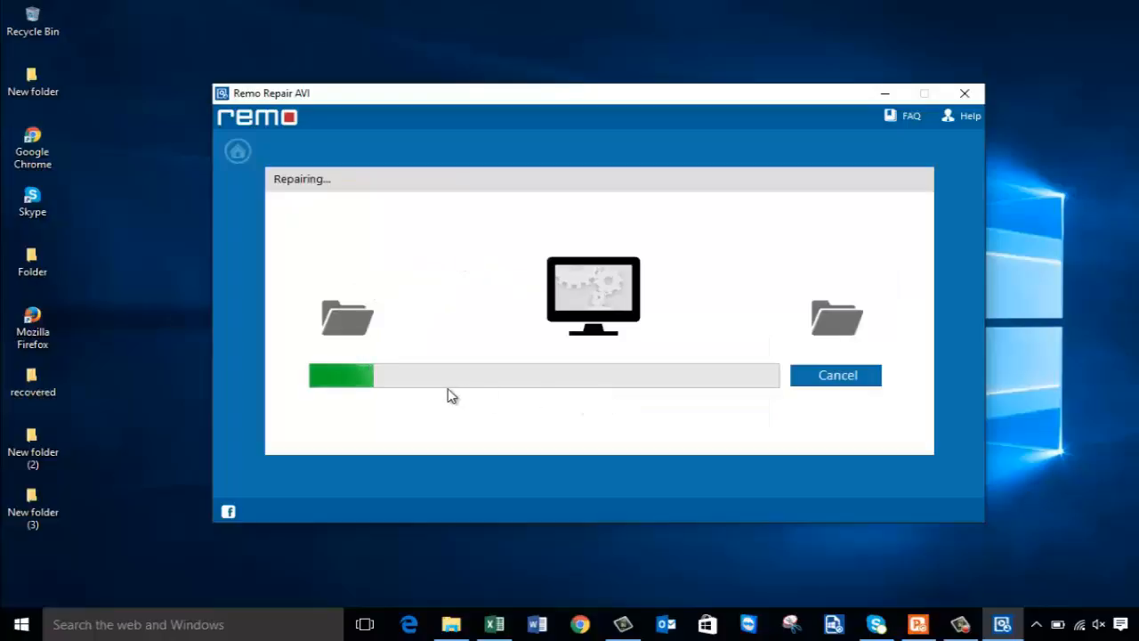
pyautogui.moveTo(548, 449)
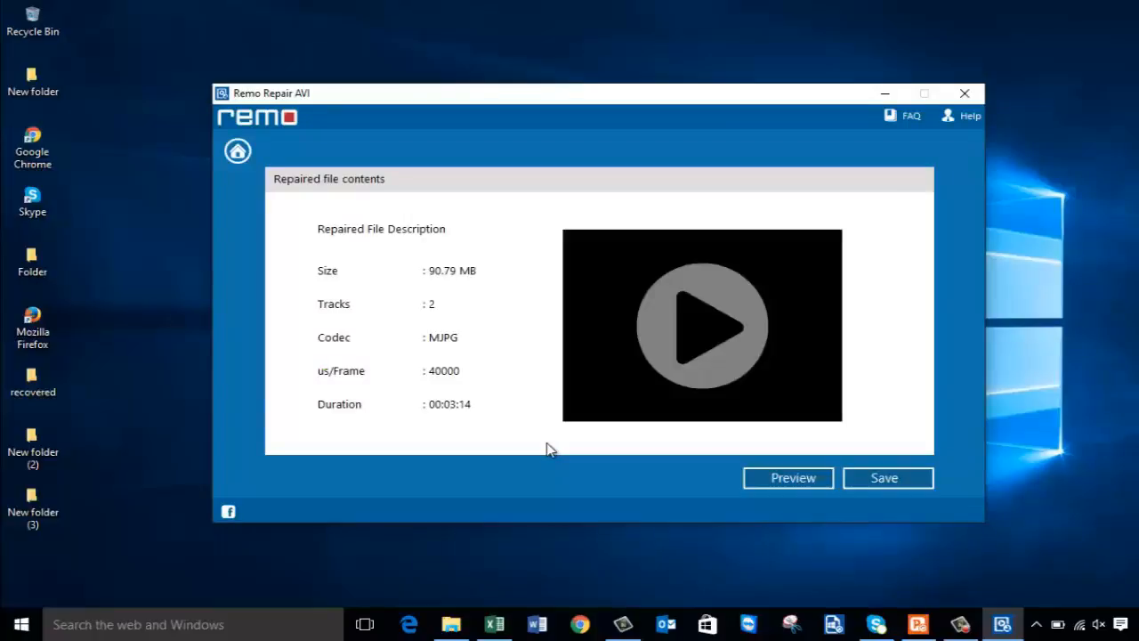
pyautogui.moveTo(395, 249)
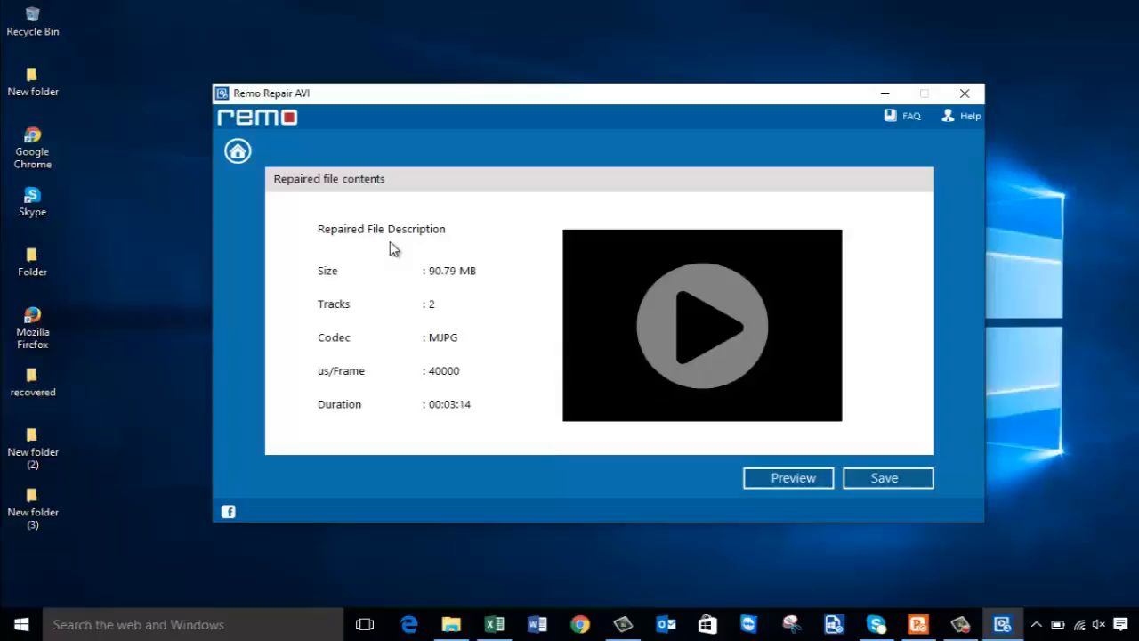
pyautogui.moveTo(456, 422)
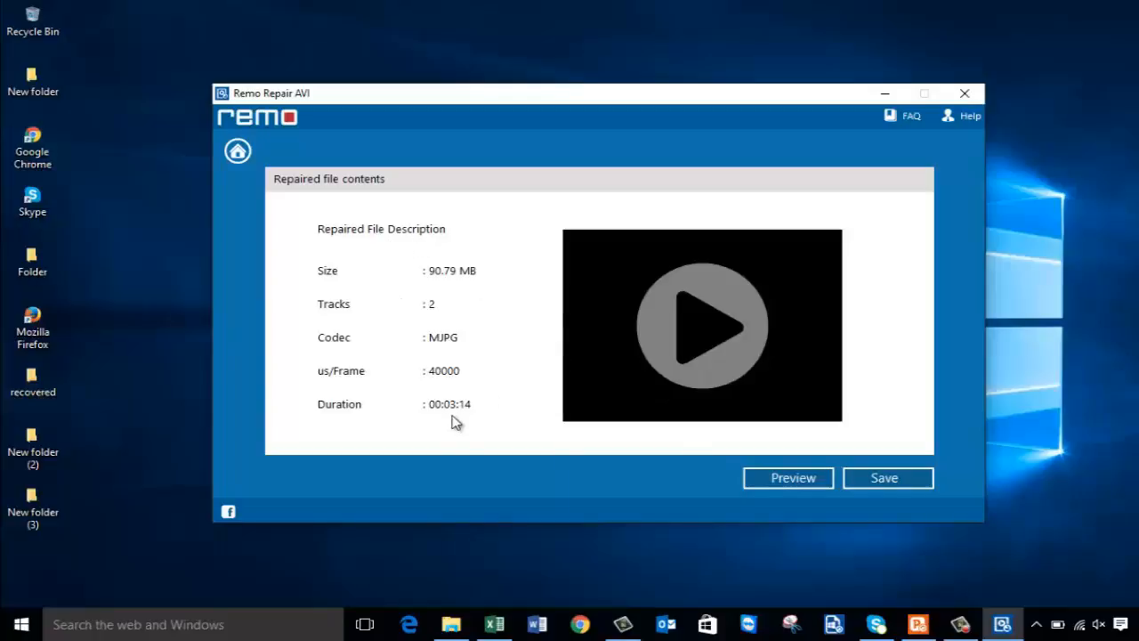
pyautogui.moveTo(691, 500)
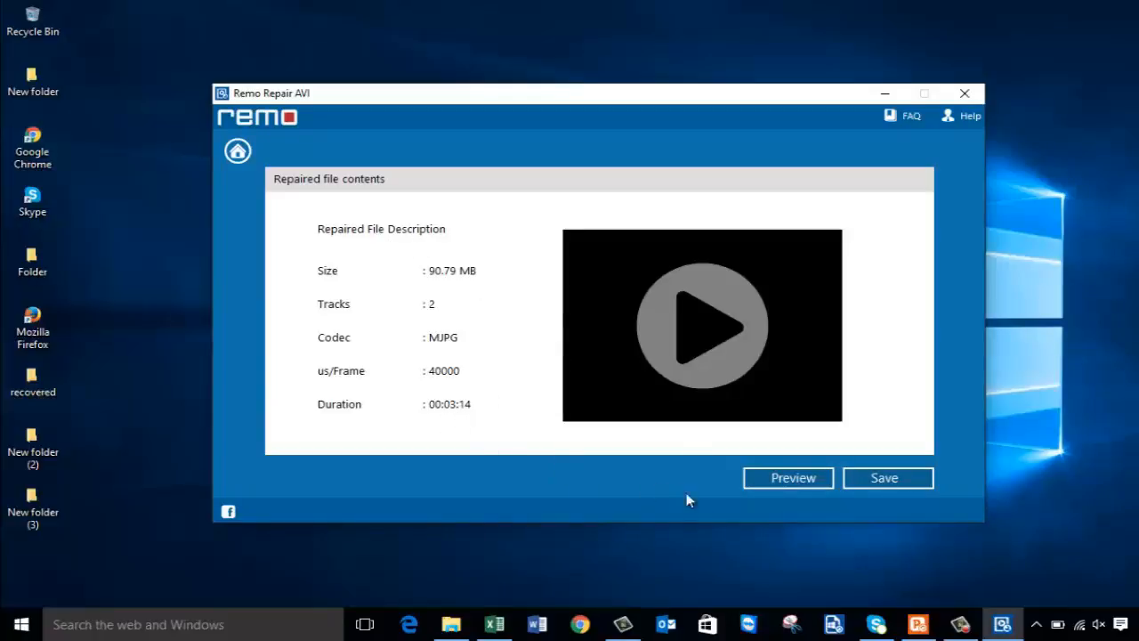
pyautogui.moveTo(787, 477)
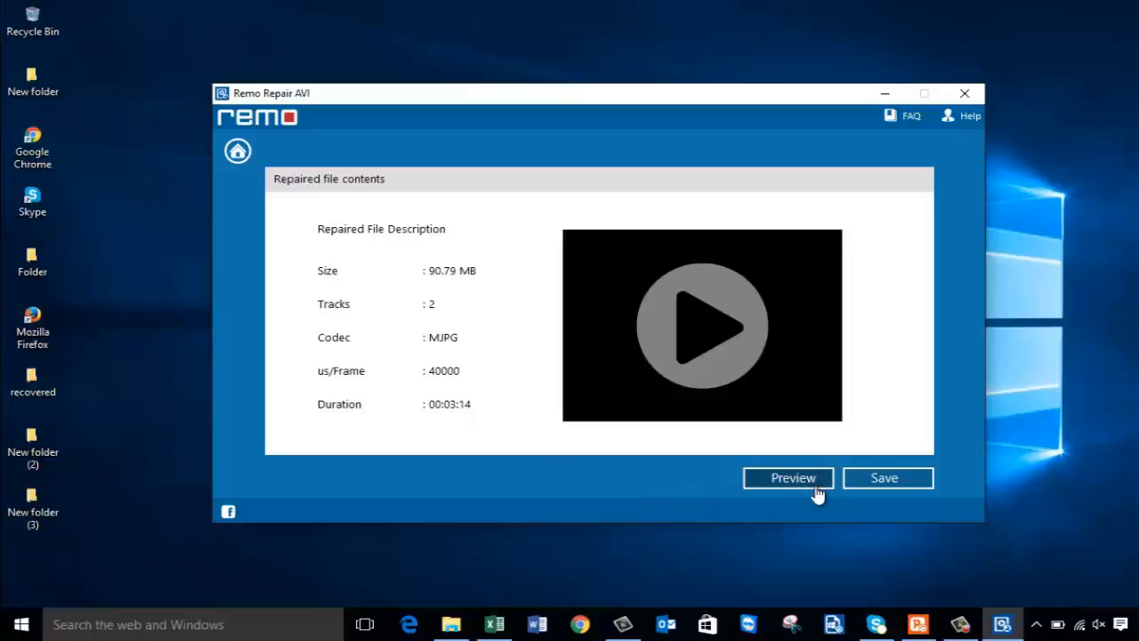
pyautogui.moveTo(960, 505)
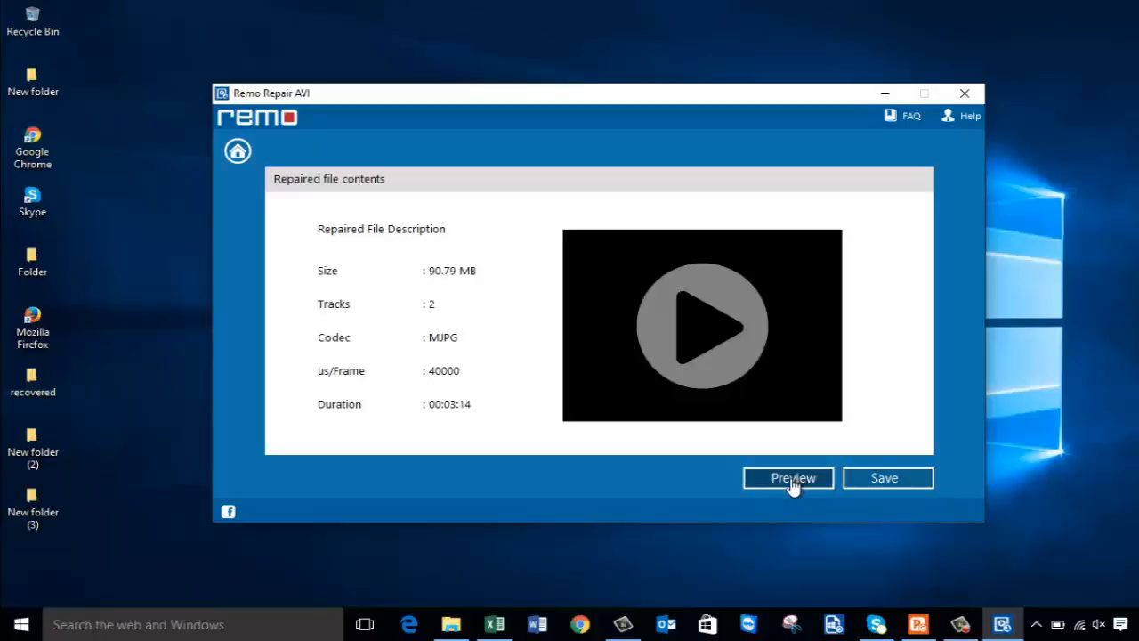
pyautogui.moveTo(799, 490)
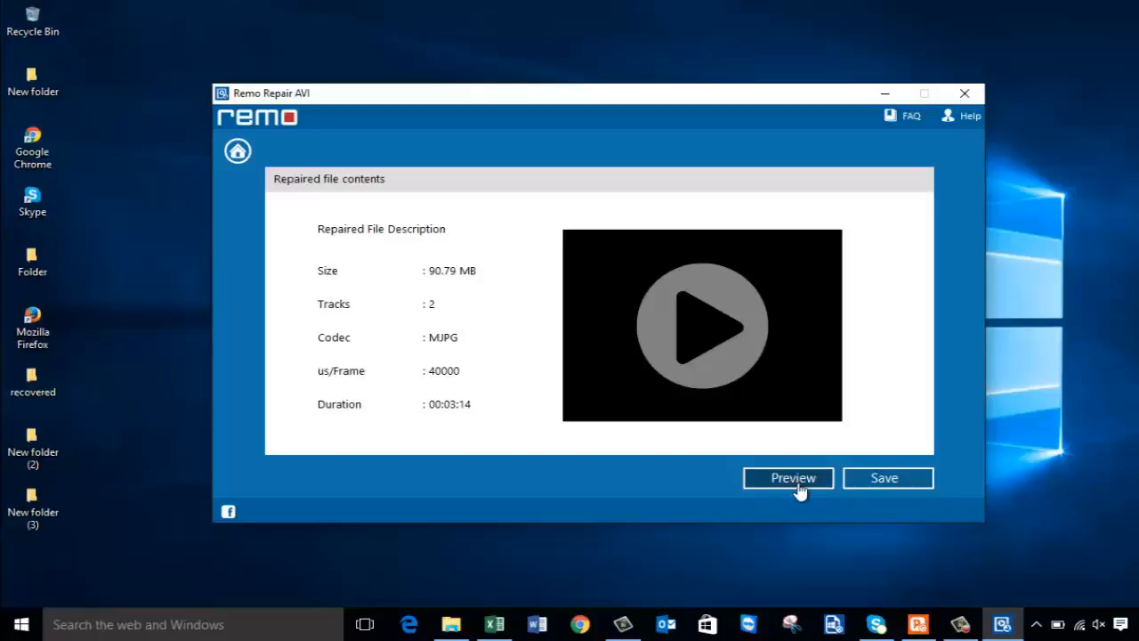
pyautogui.moveTo(885, 477)
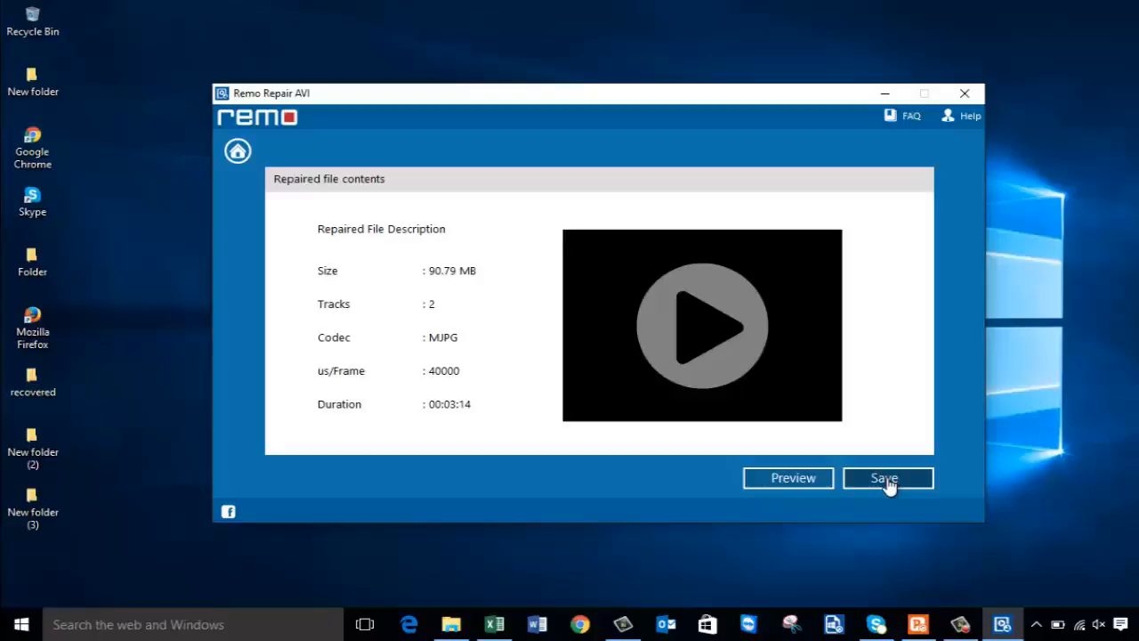
# Step: Save the repaired AVI into Desktop\Folder, replacing the existing file
pyautogui.click(883, 477)
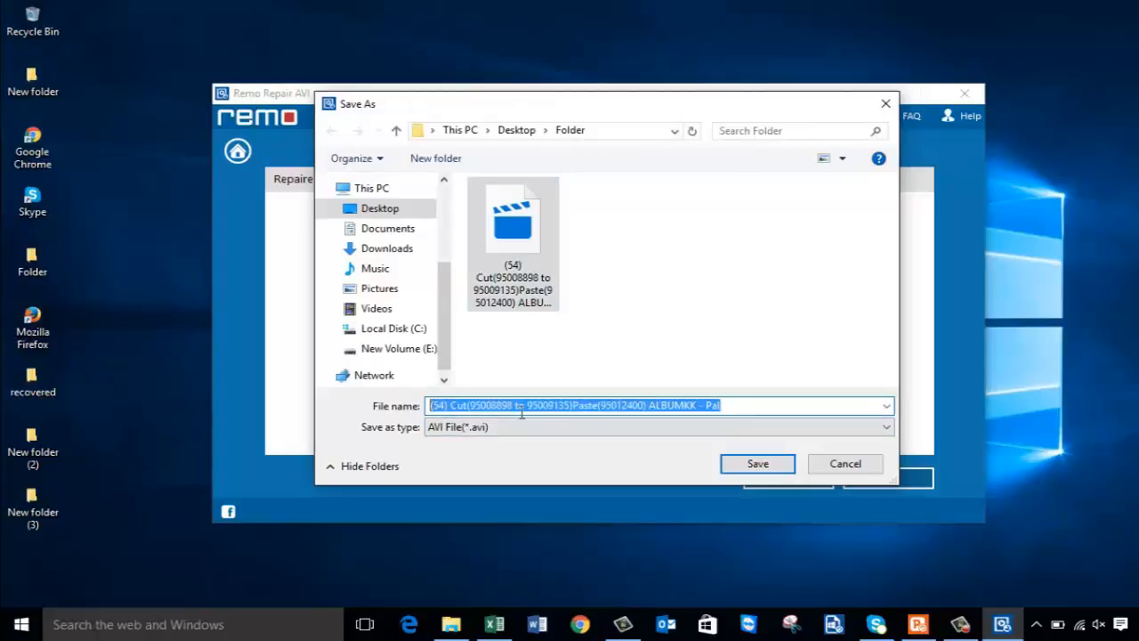
pyautogui.moveTo(605, 459)
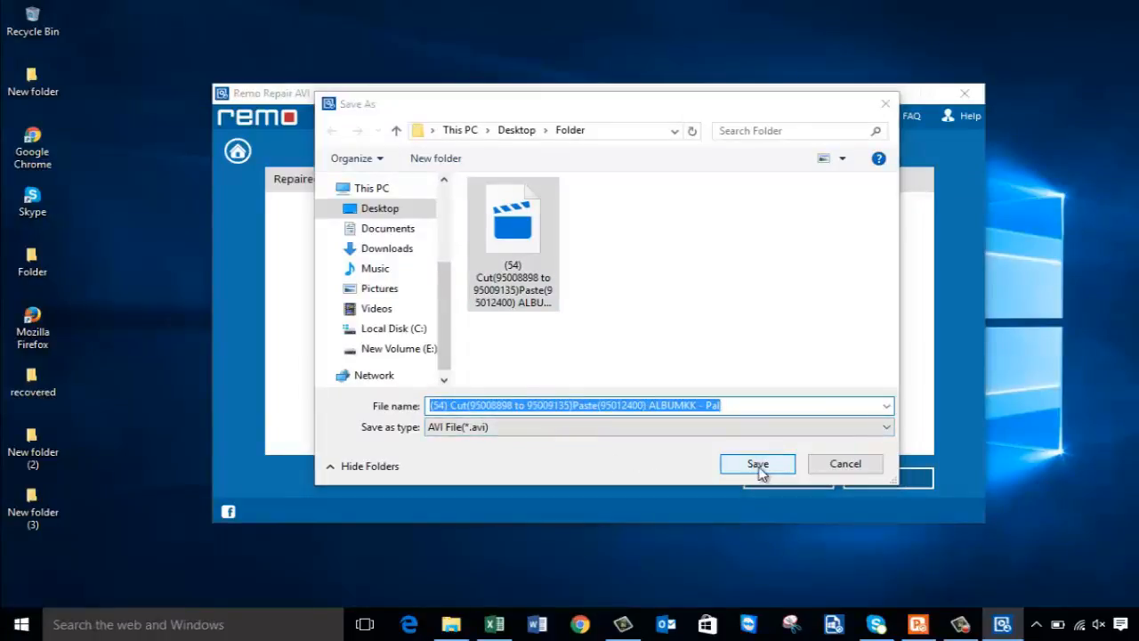
pyautogui.click(758, 463)
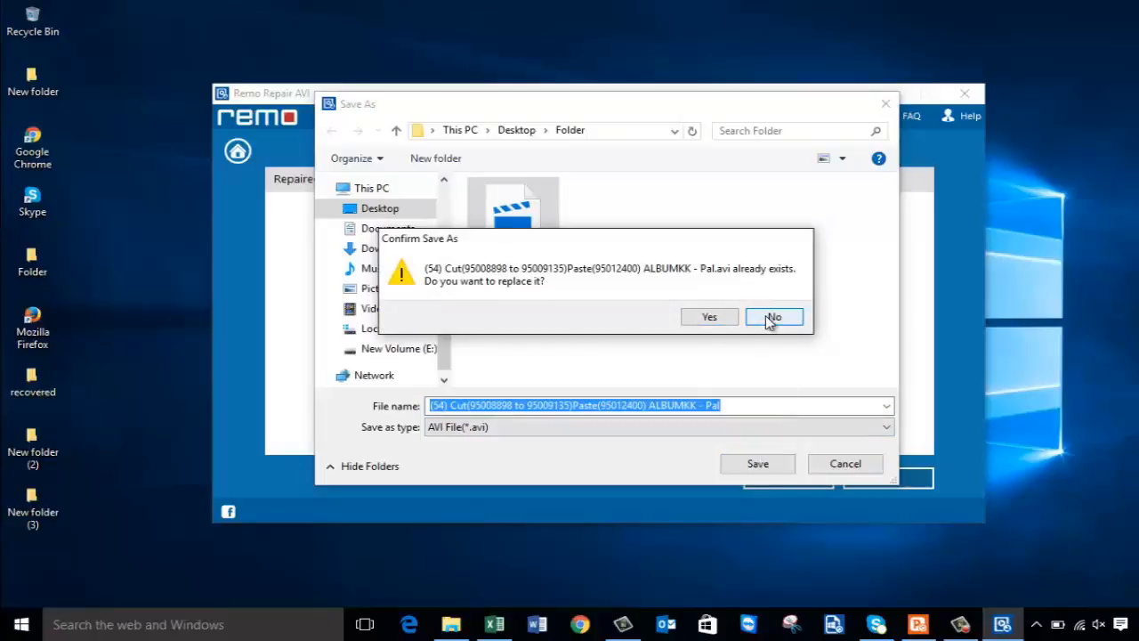
pyautogui.click(709, 317)
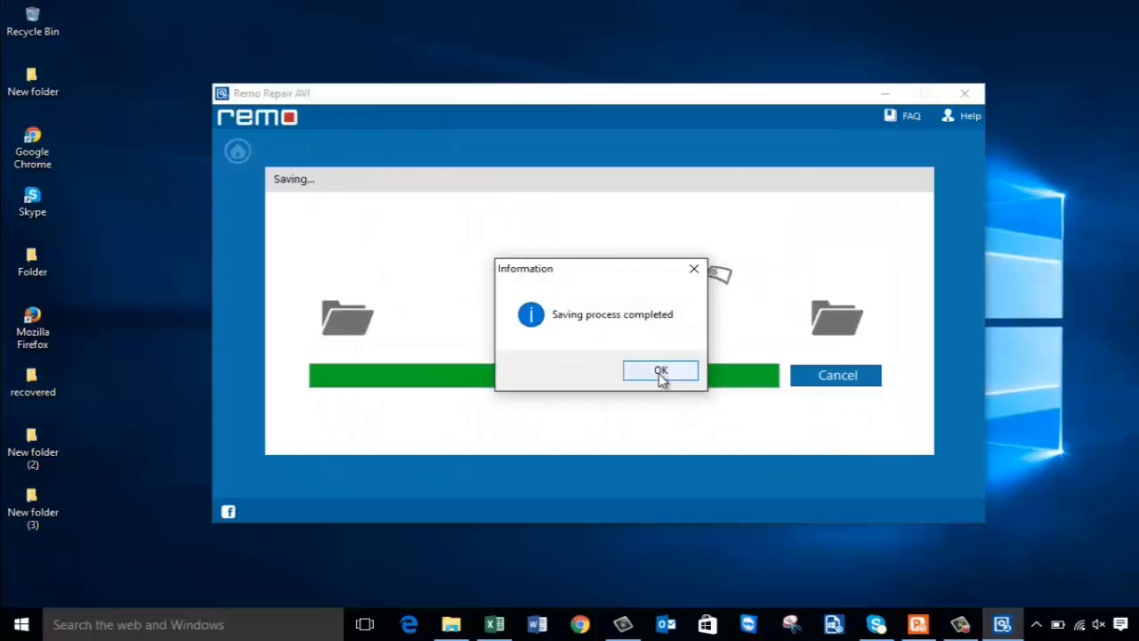
pyautogui.click(660, 370)
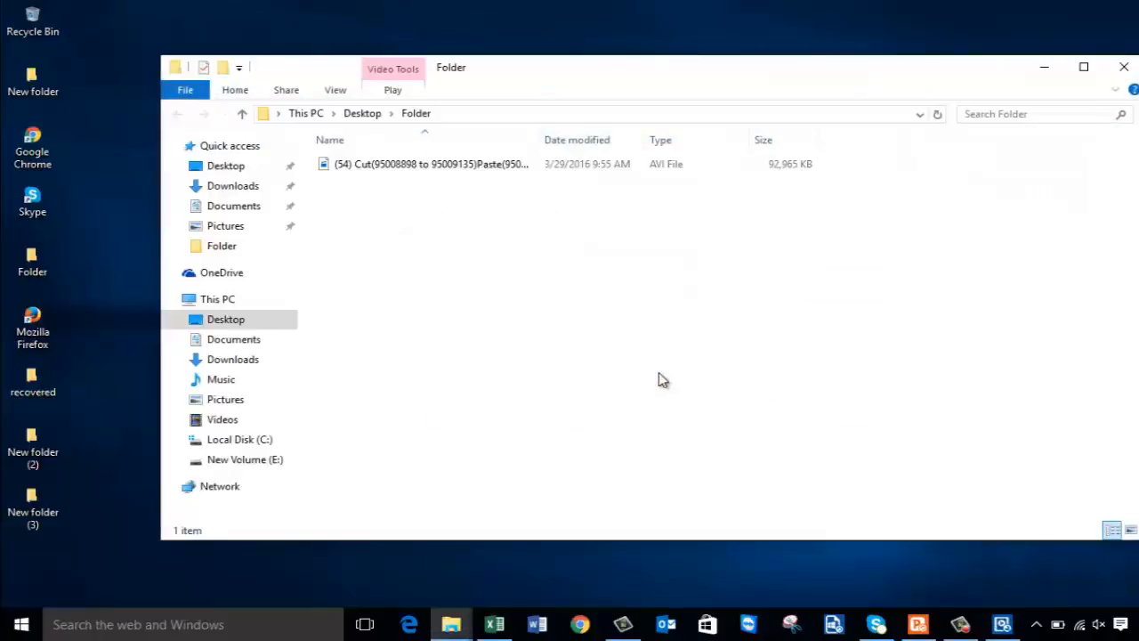
# Step: Play the saved AVI from Folder in Movies & TV to confirm it works, then close the player
pyautogui.click(418, 163)
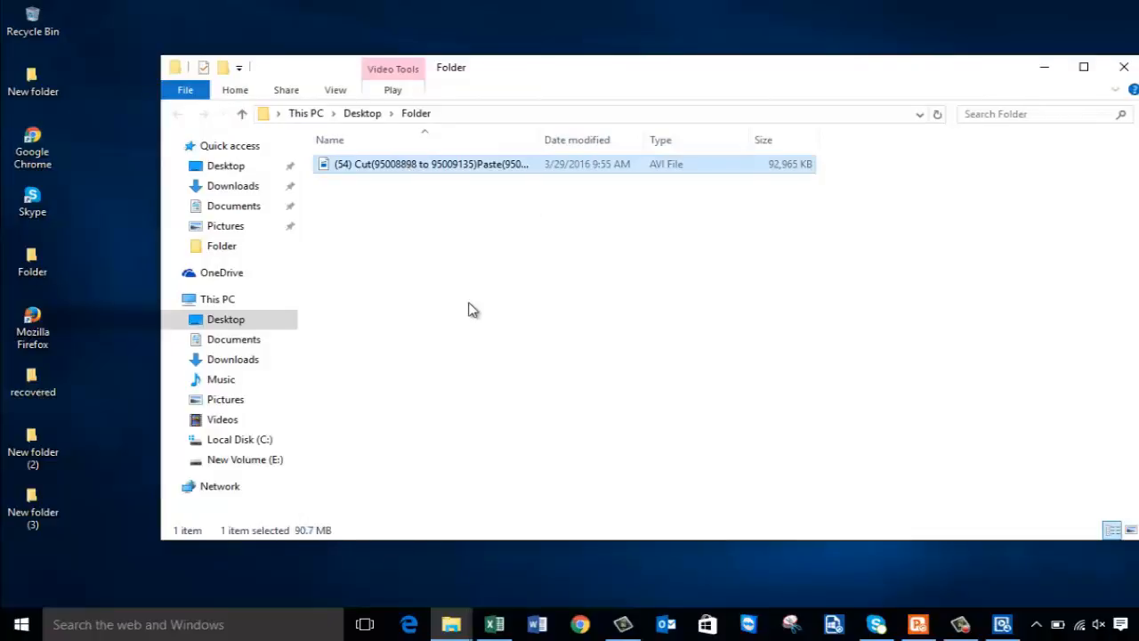
pyautogui.doubleClick(430, 164)
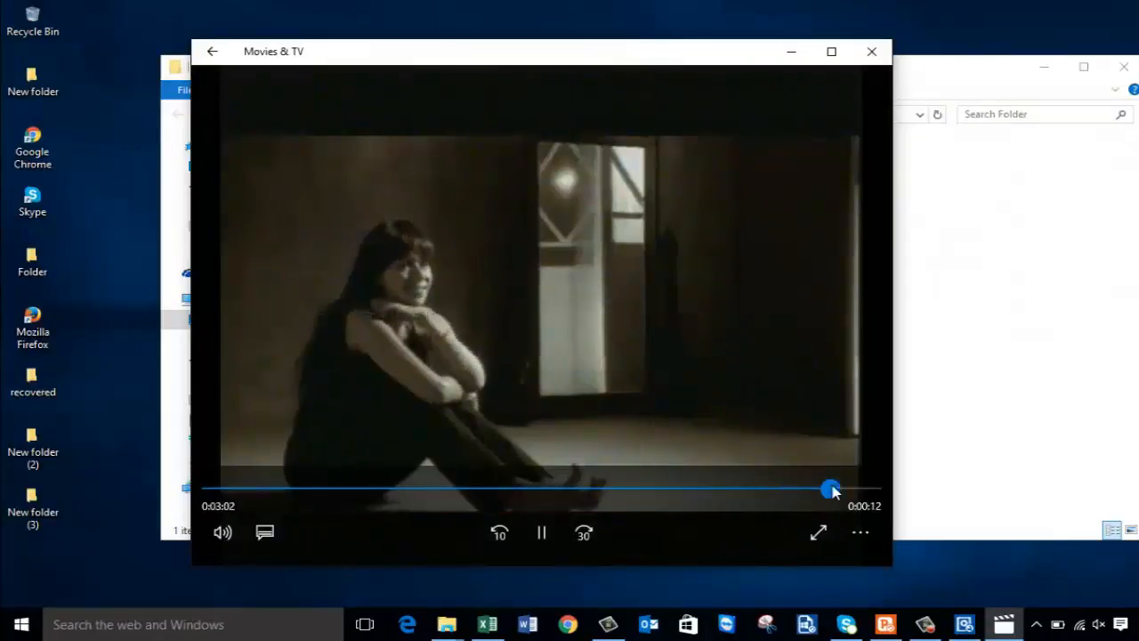
pyautogui.click(870, 50)
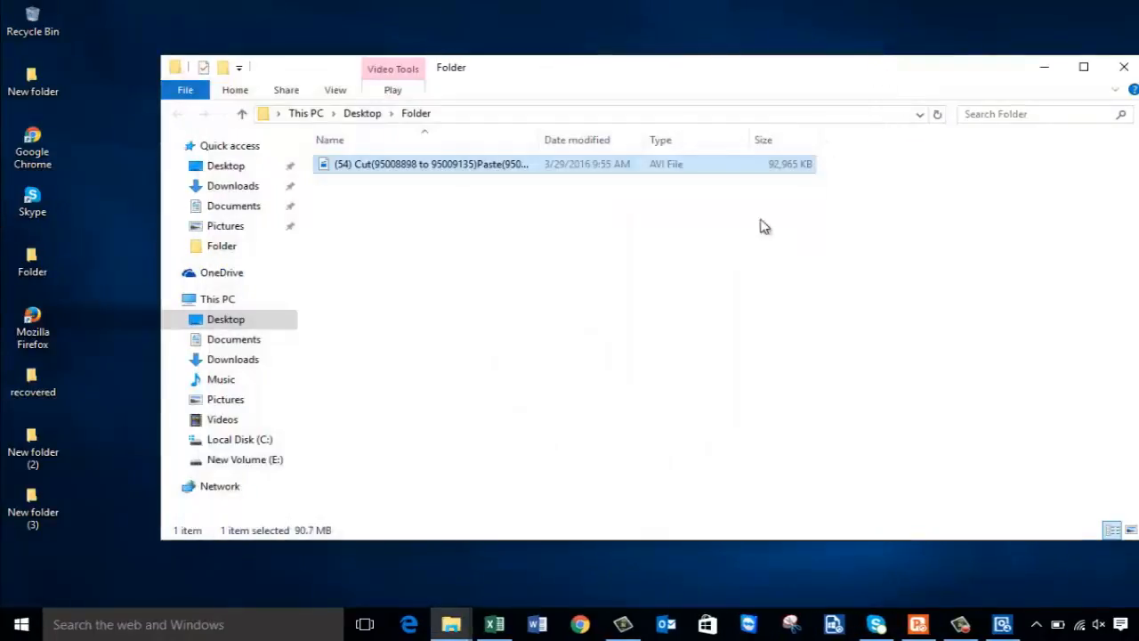
pyautogui.click(737, 274)
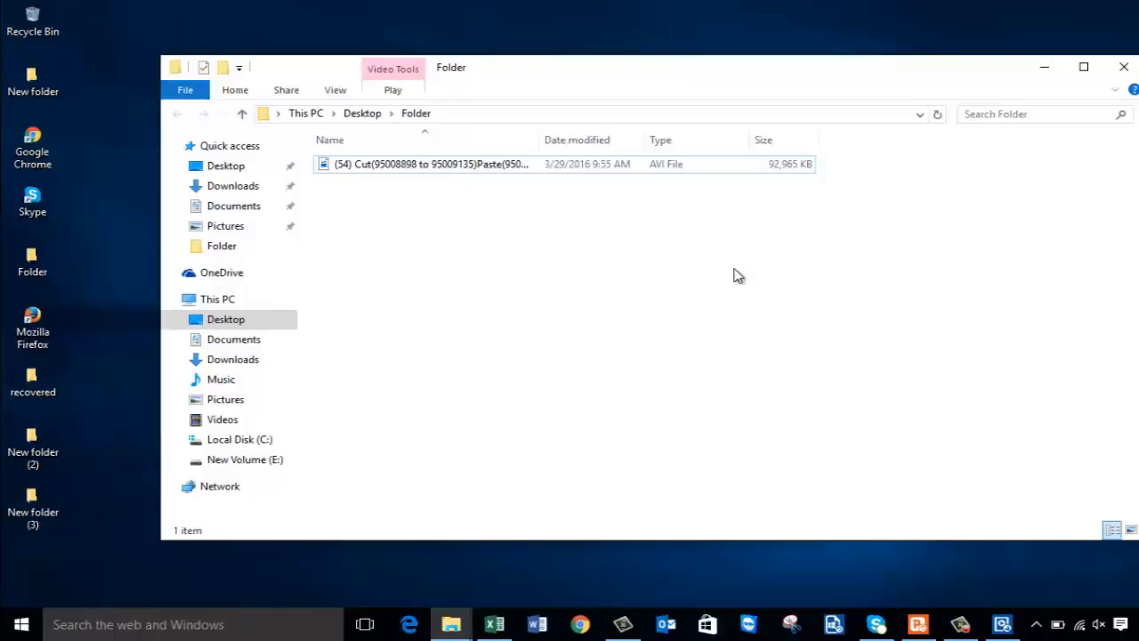